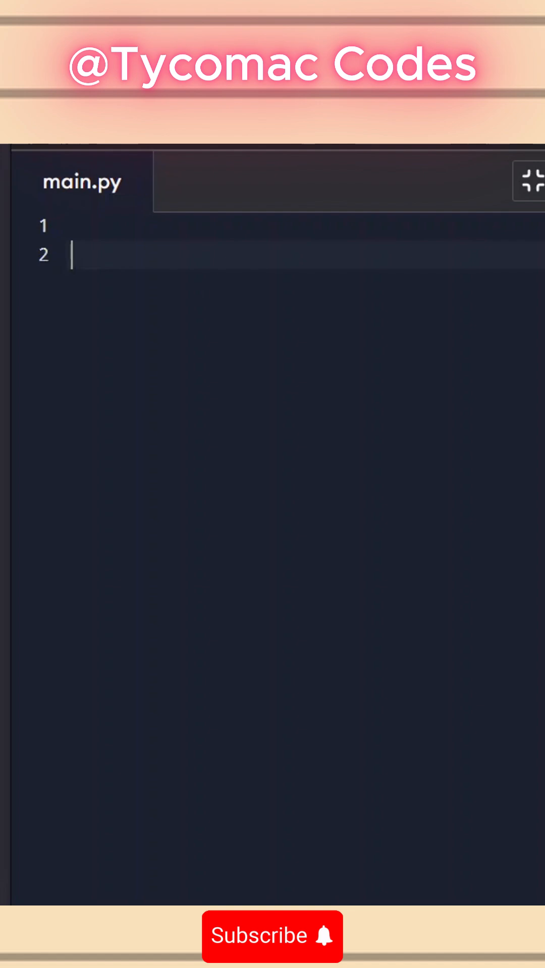
- Write class Person: with an __init__ signature taking name defaulting to "world!"
{"action": "type", "text": "class"}
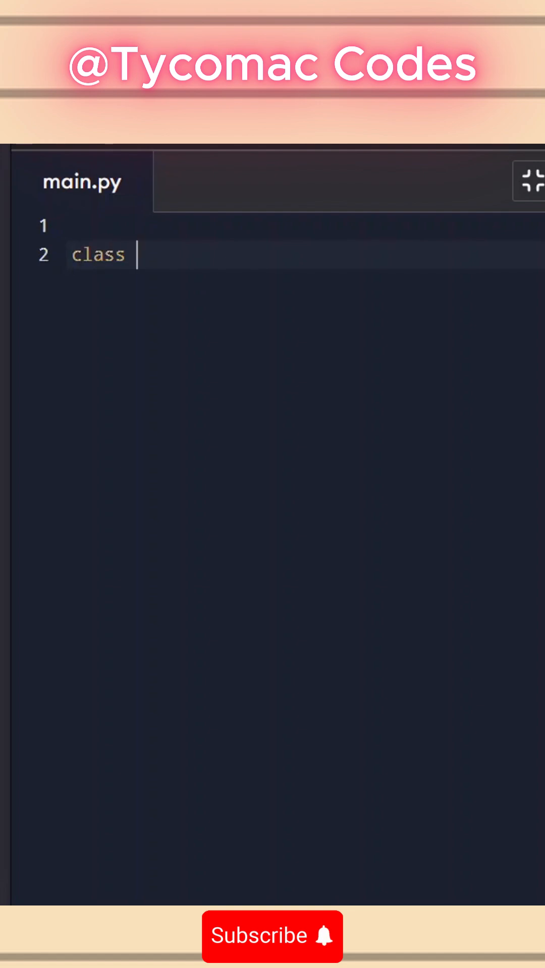
{"action": "type", "text": "Person"}
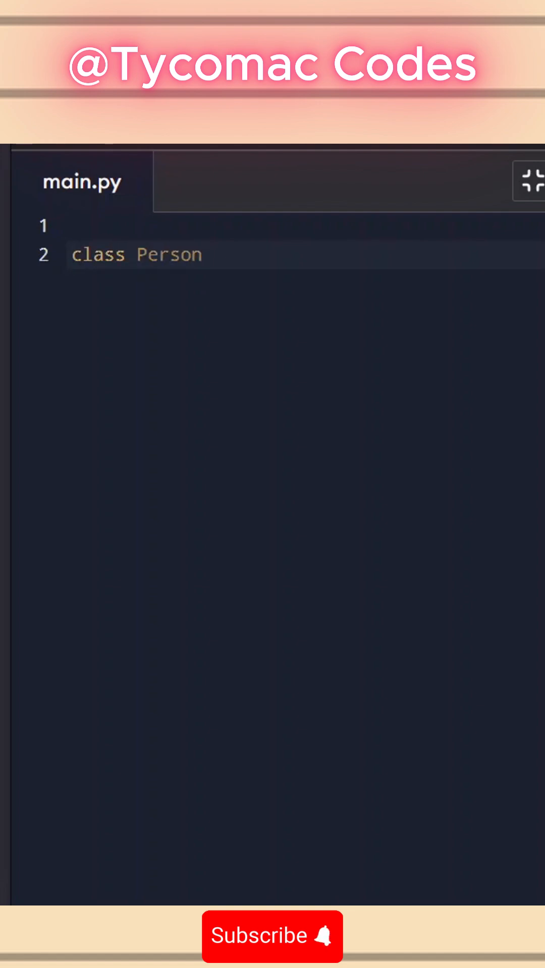
{"action": "type", "text": ":"}
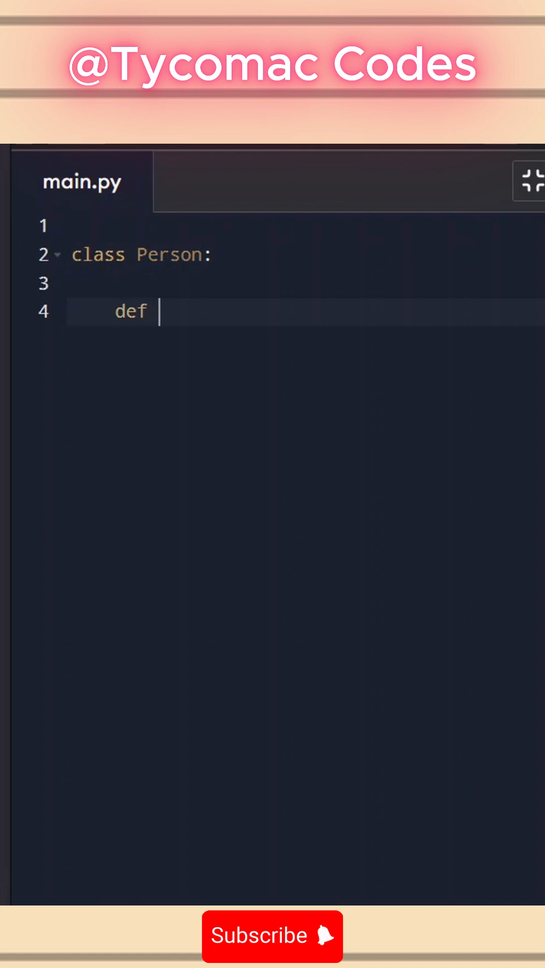
{"action": "type", "text": "__init__(se"}
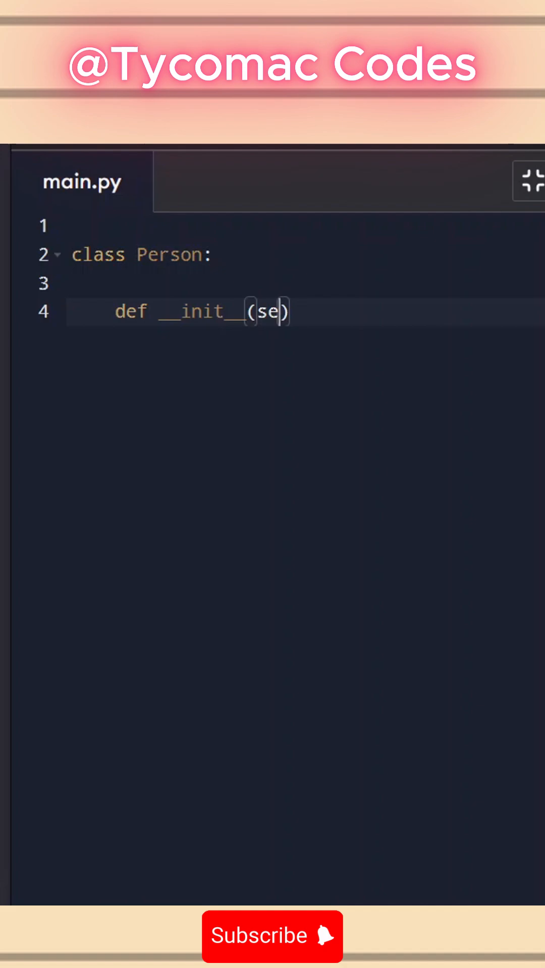
{"action": "type", "text": "lf, name"}
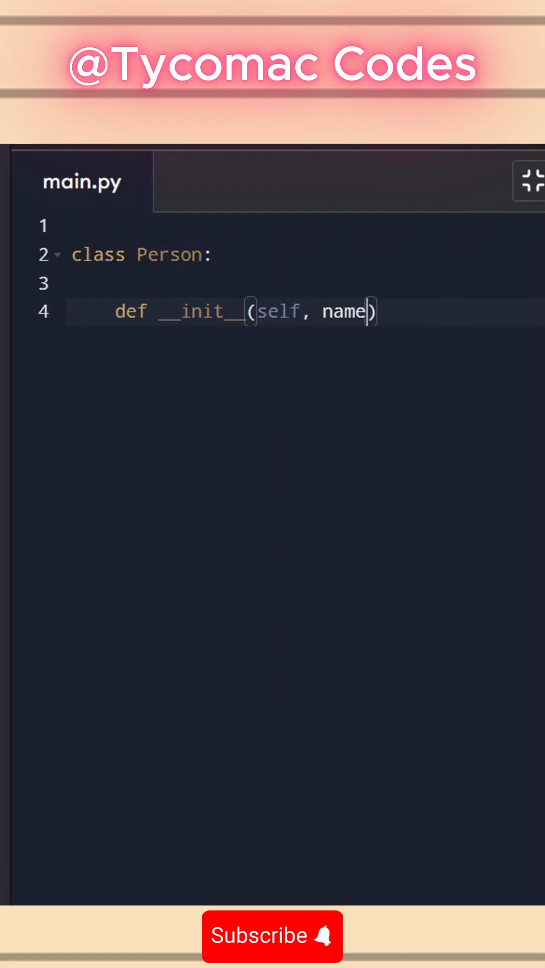
{"action": "type", "text": "= \"\""}
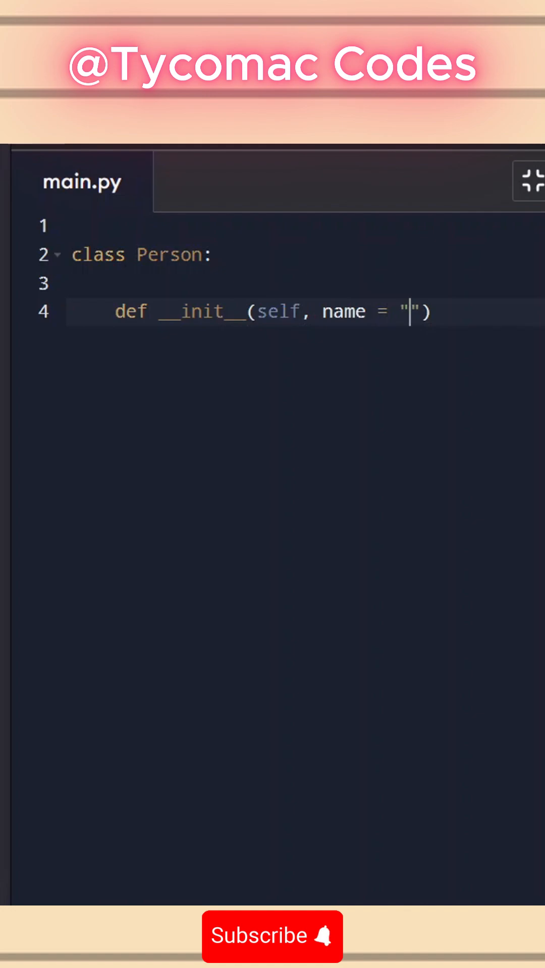
{"action": "type", "text": "world!"}
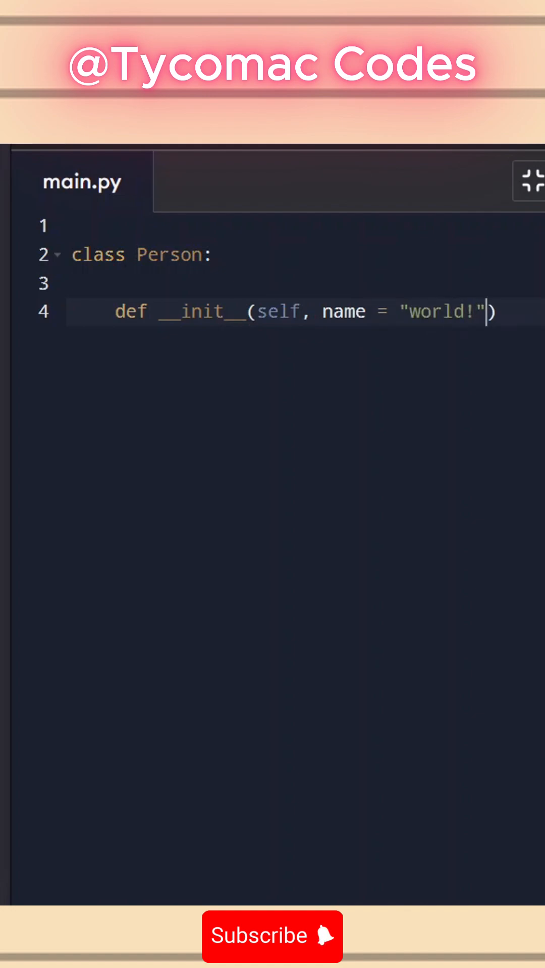
- Store the argument in the constructor body as self.name = name
{"action": "key", "text": "enter"}
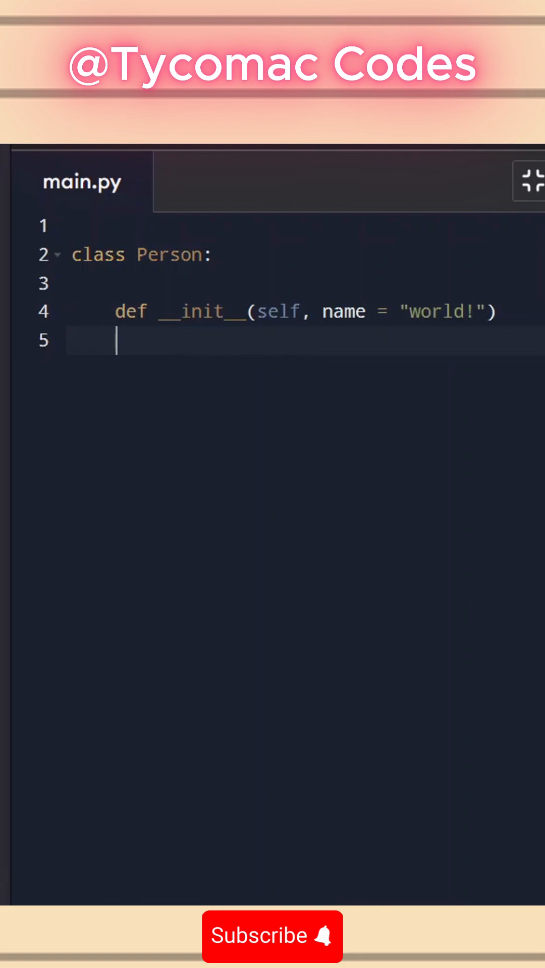
{"action": "type", "text": ":"}
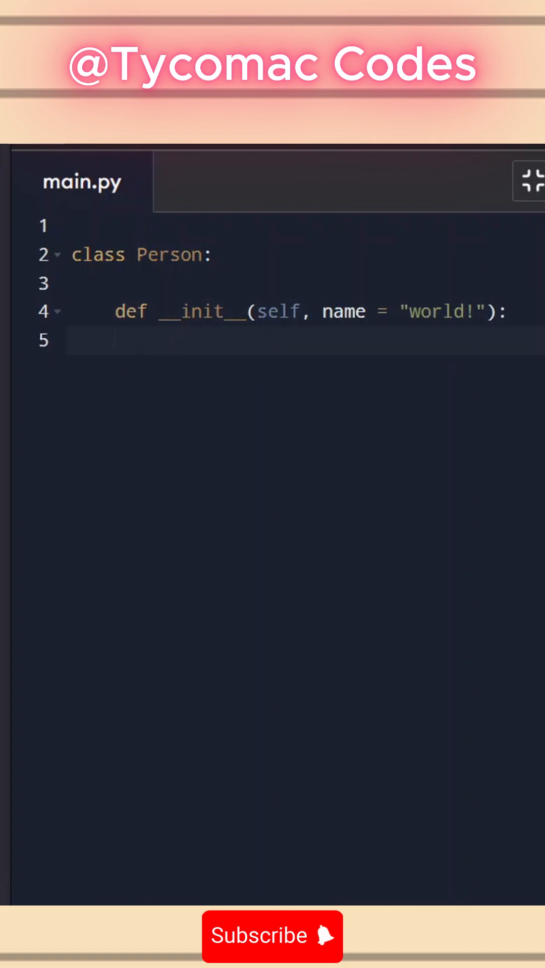
{"action": "type", "text": "self."}
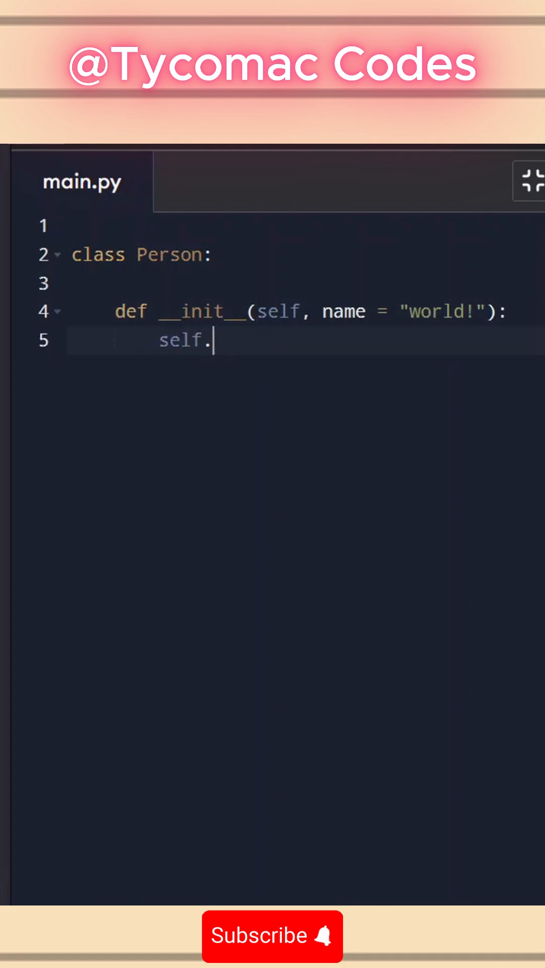
{"action": "type", "text": "name = nam"}
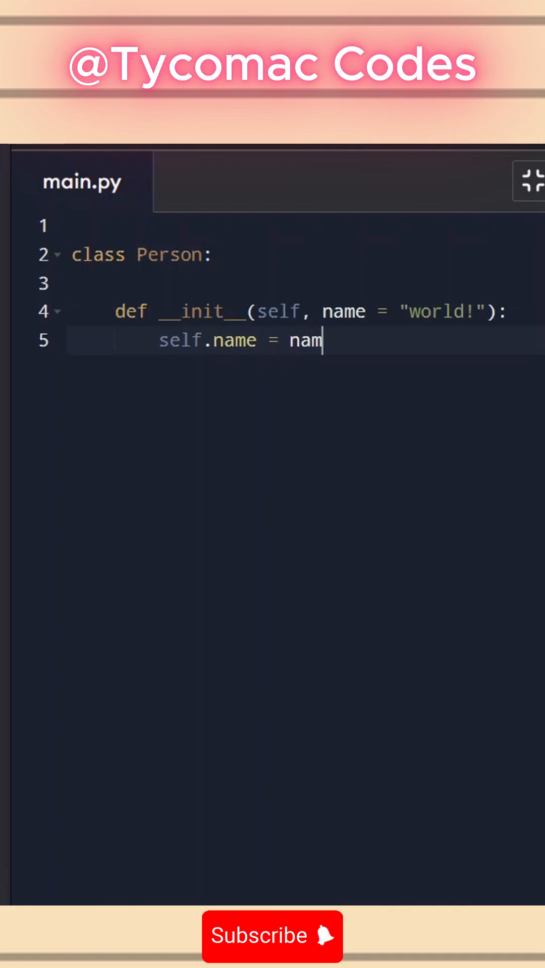
{"action": "type", "text": "e"}
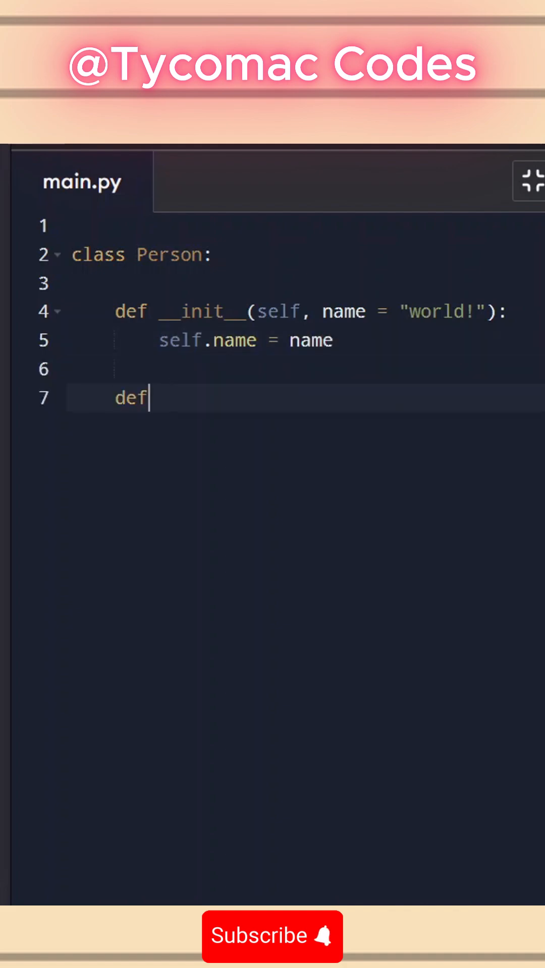
- Write def say_hello(self): returning f"Hello {self.name}"
{"action": "type", "text": "\" \""}
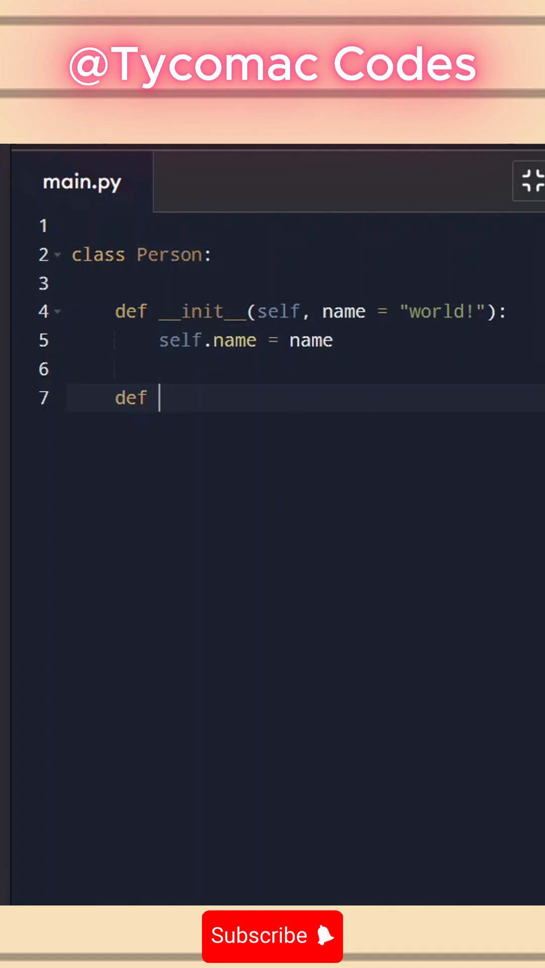
{"action": "type", "text": "say"}
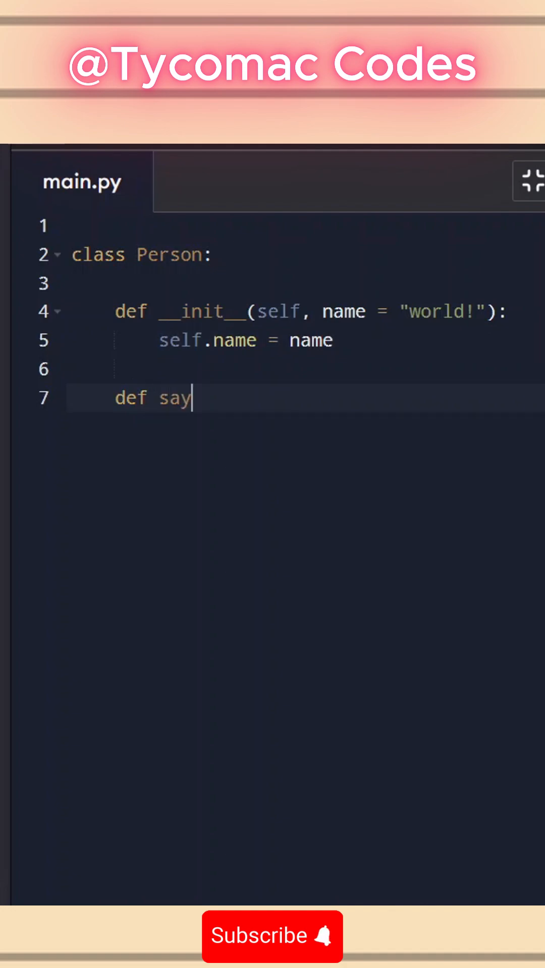
{"action": "type", "text": "_hello()"}
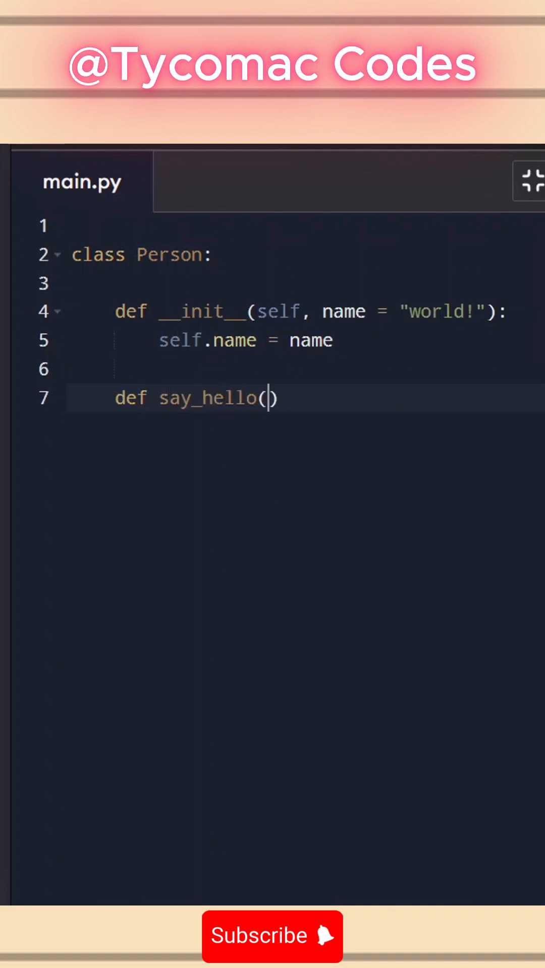
{"action": "type", "text": "self):"}
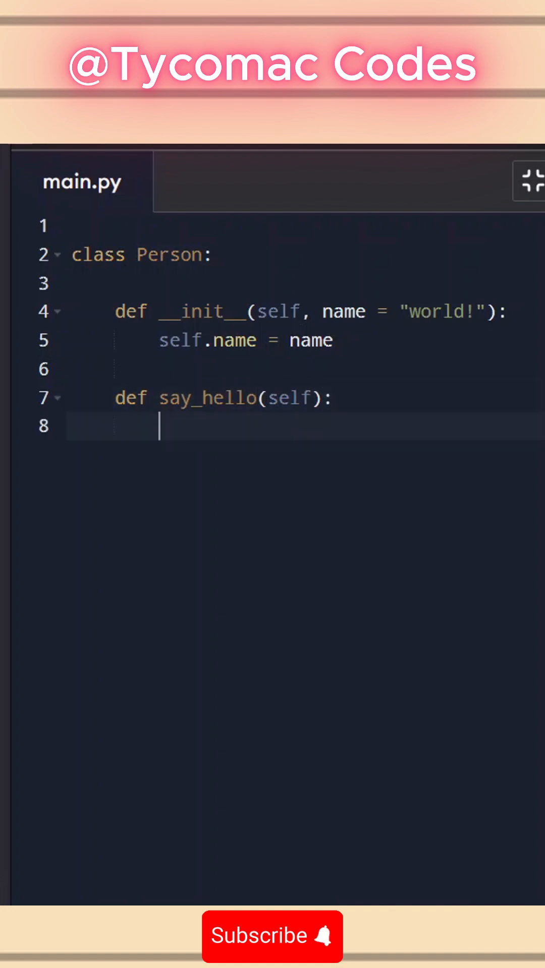
{"action": "type", "text": "return"}
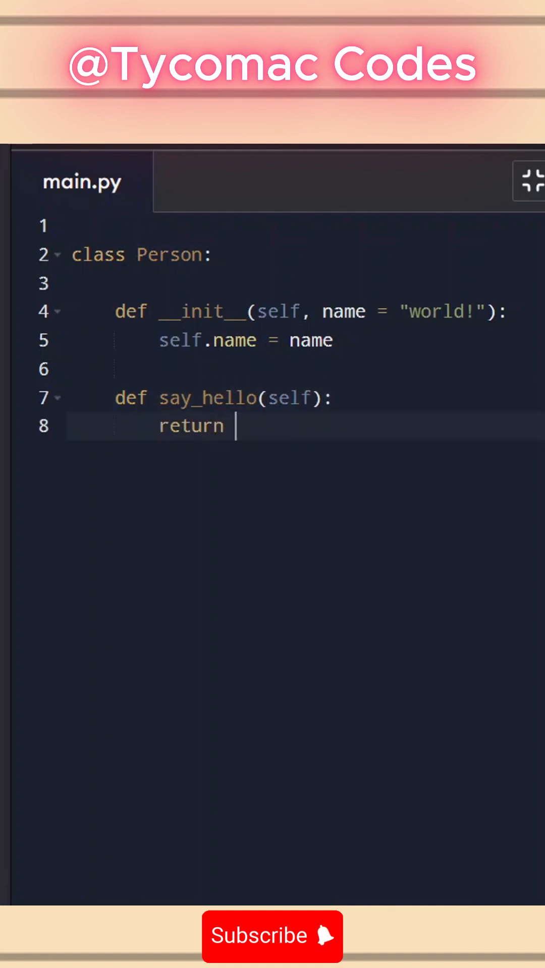
{"action": "type", "text": "\"\""}
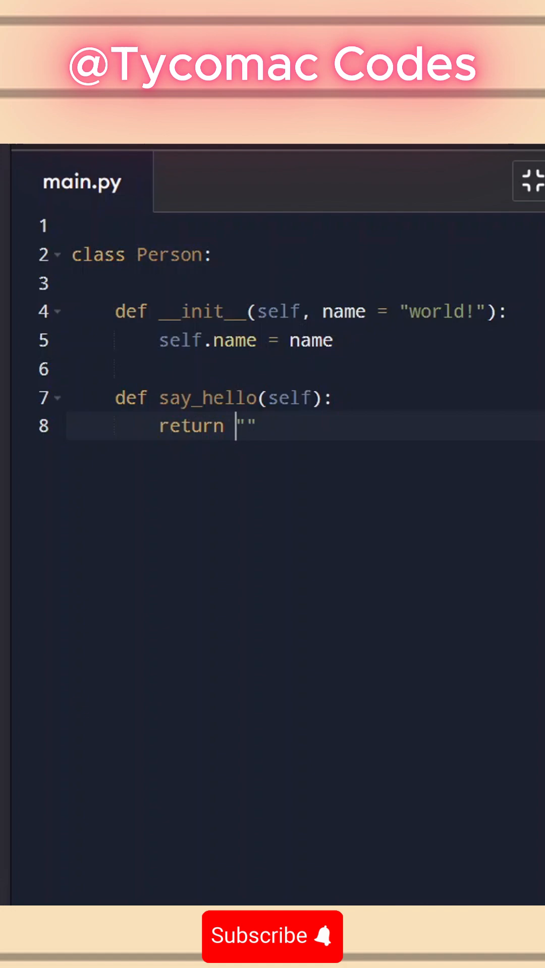
{"action": "type", "text": "f"}
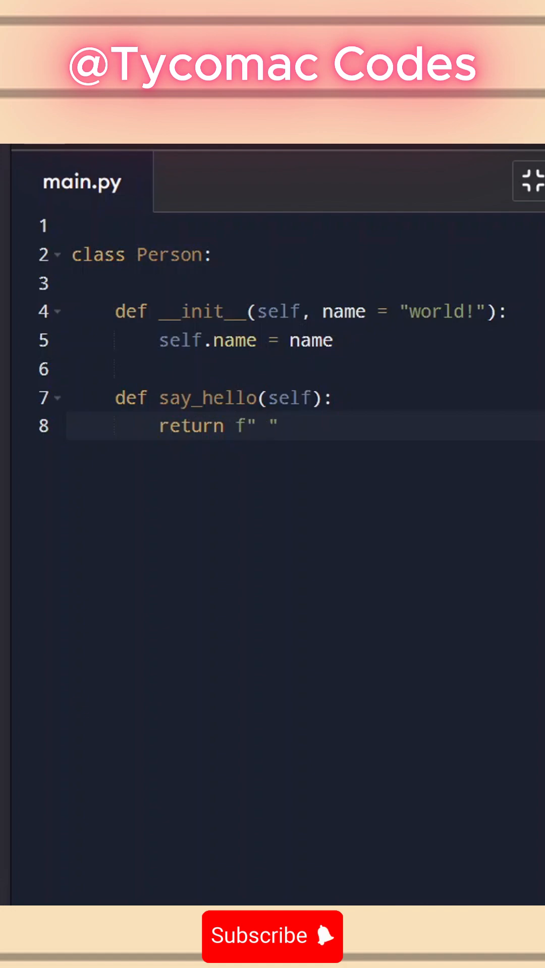
{"action": "type", "text": "Hello"}
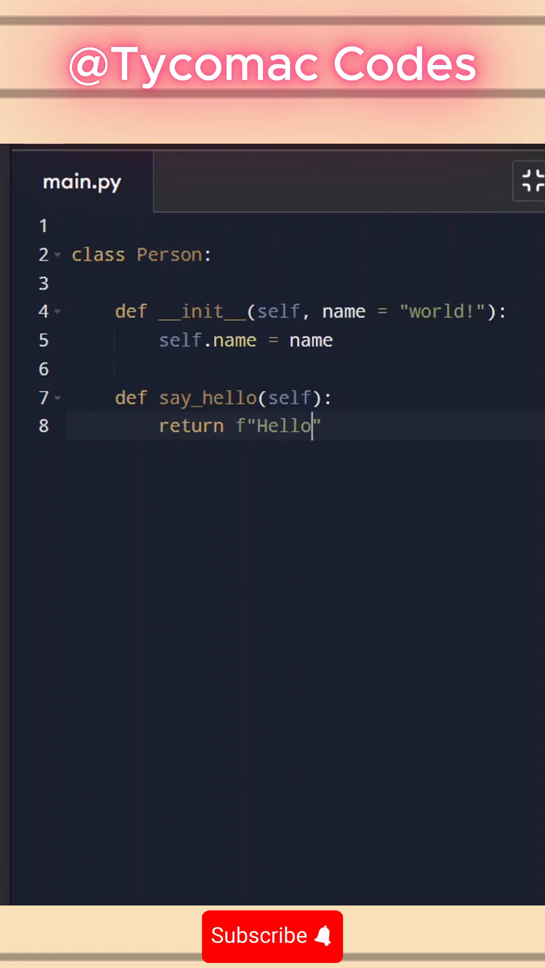
{"action": "type", "text": "{}"}
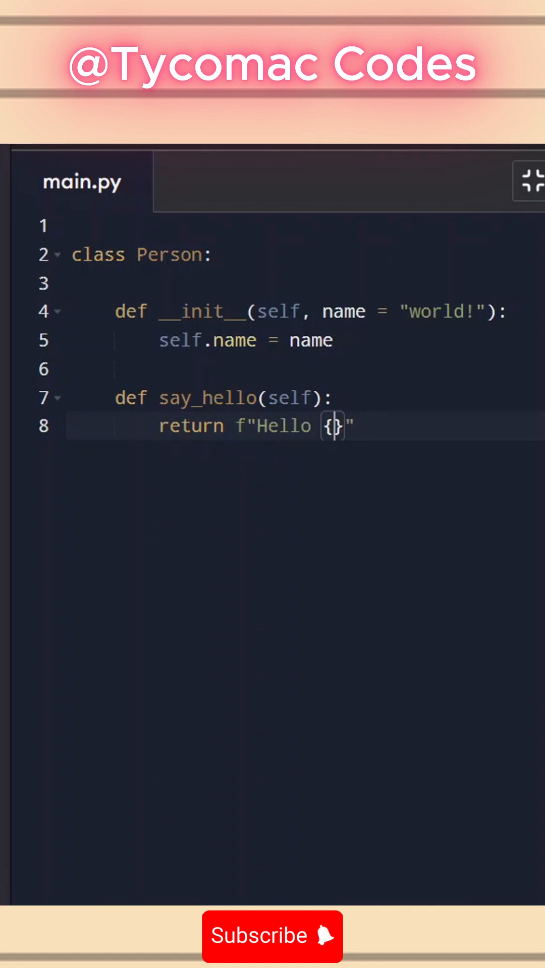
{"action": "type", "text": "self.name"}
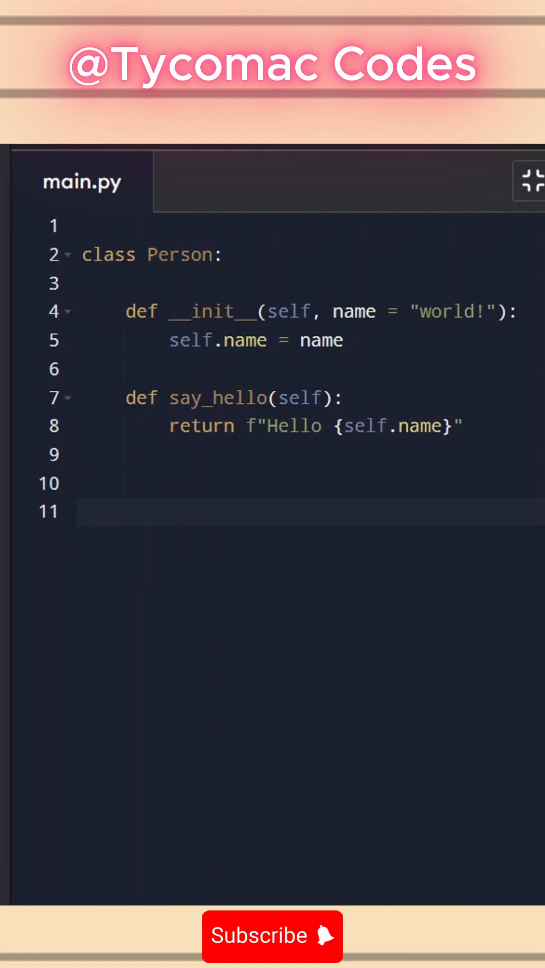
- Instantiate p = Person("John") below the class
{"action": "type", "text": "p ="}
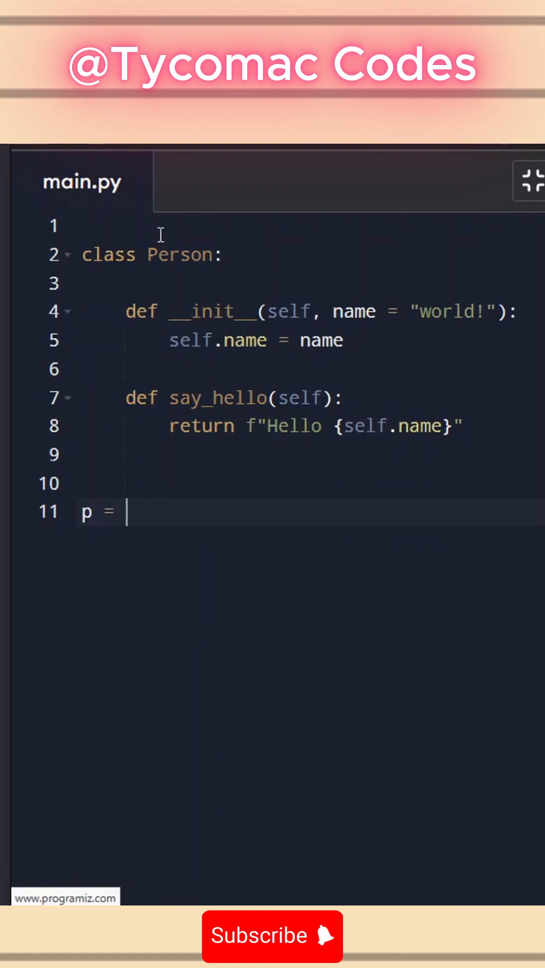
{"action": "type", "text": "Per"}
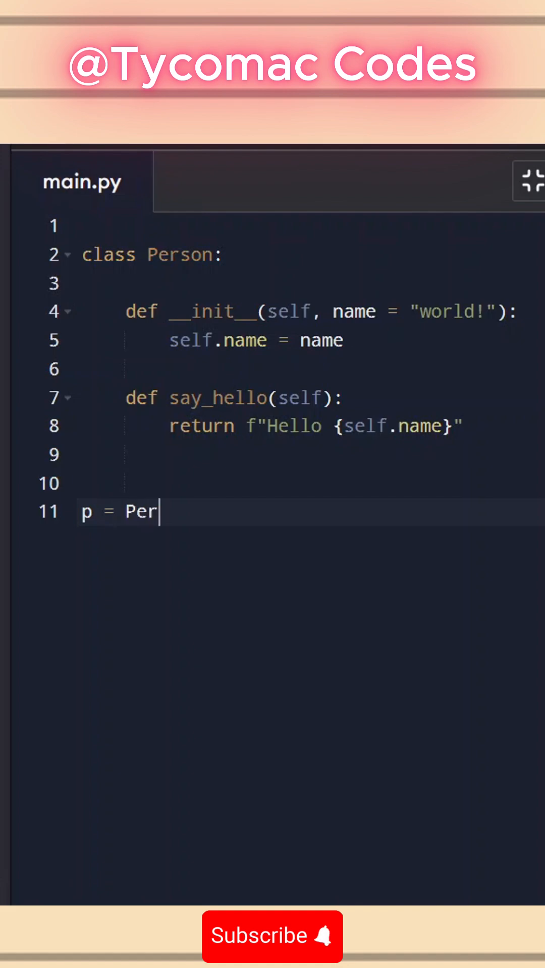
{"action": "type", "text": "son()"}
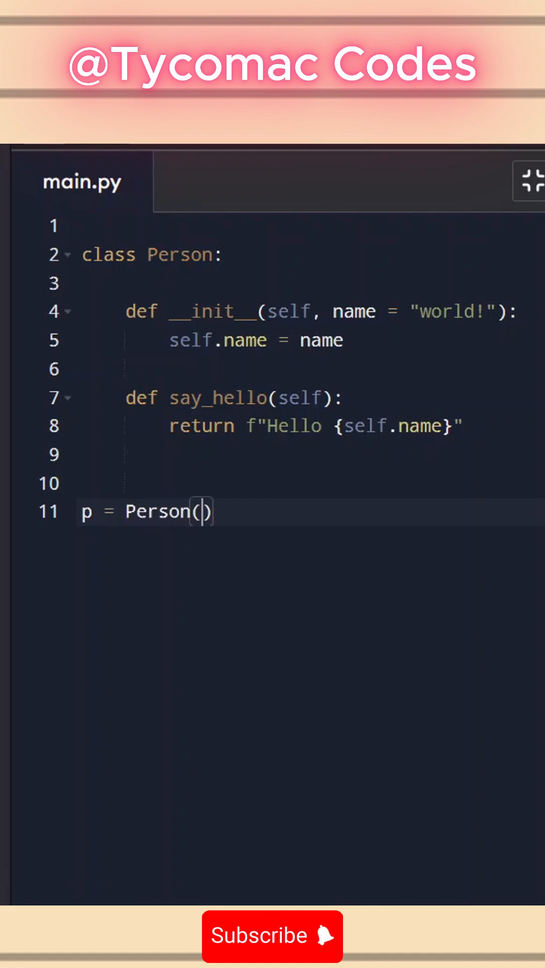
{"action": "type", "text": "\"Joh"}
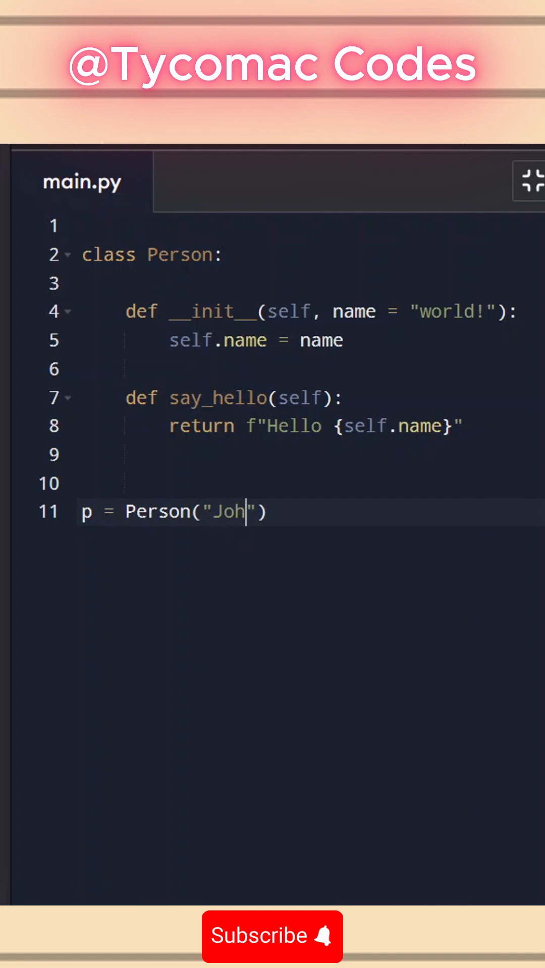
{"action": "key", "text": "enter"}
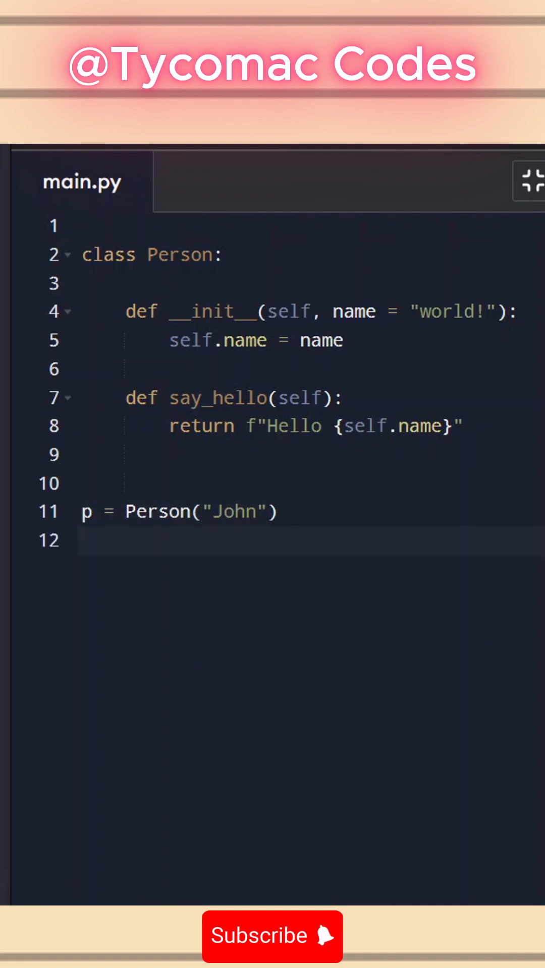
- Call print(p.say_hello()) to output the greeting
{"action": "type", "text": "p"}
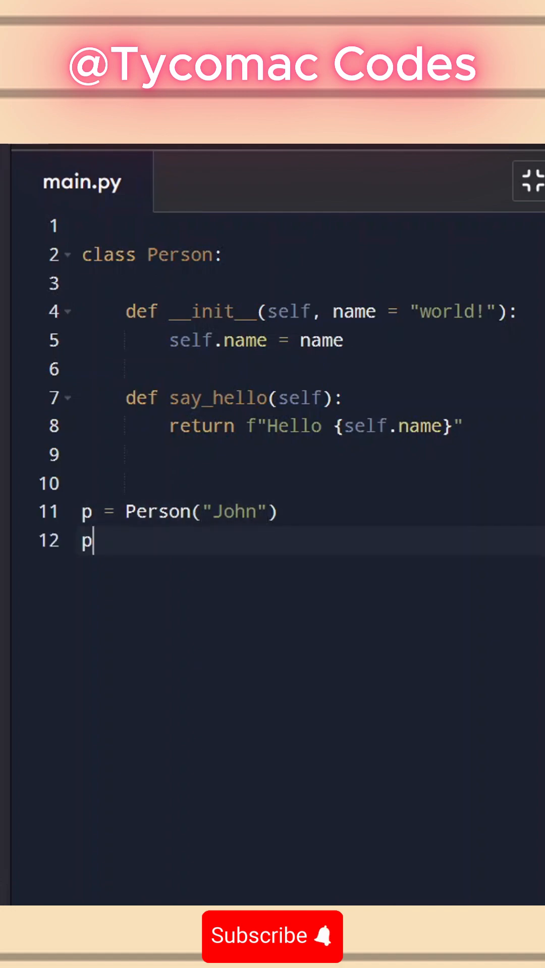
{"action": "type", "text": ".say_"}
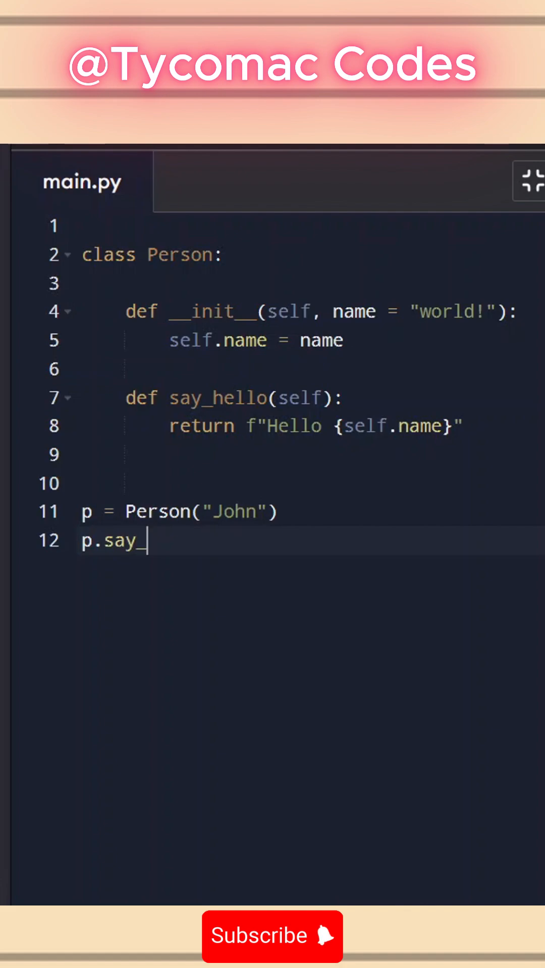
{"action": "type", "text": "hello()"}
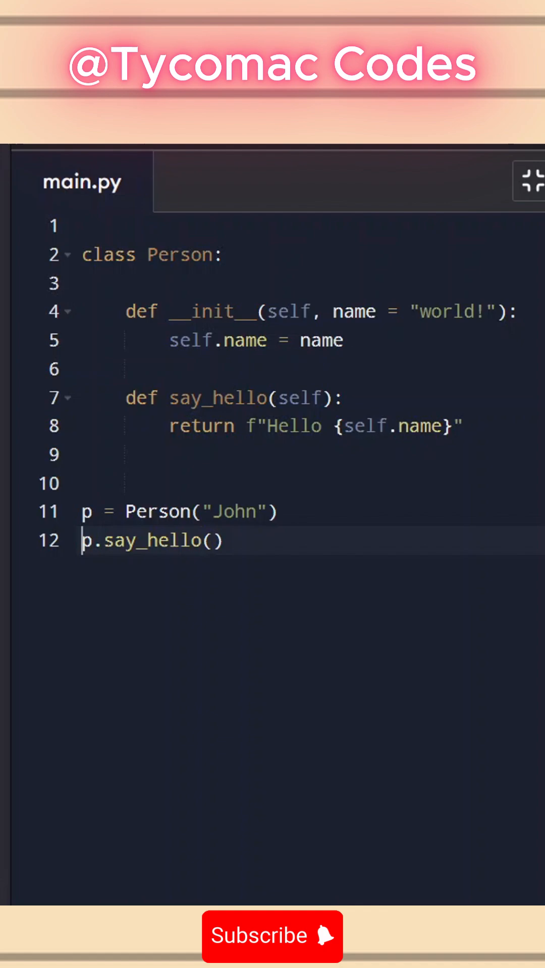
{"action": "type", "text": "print("}
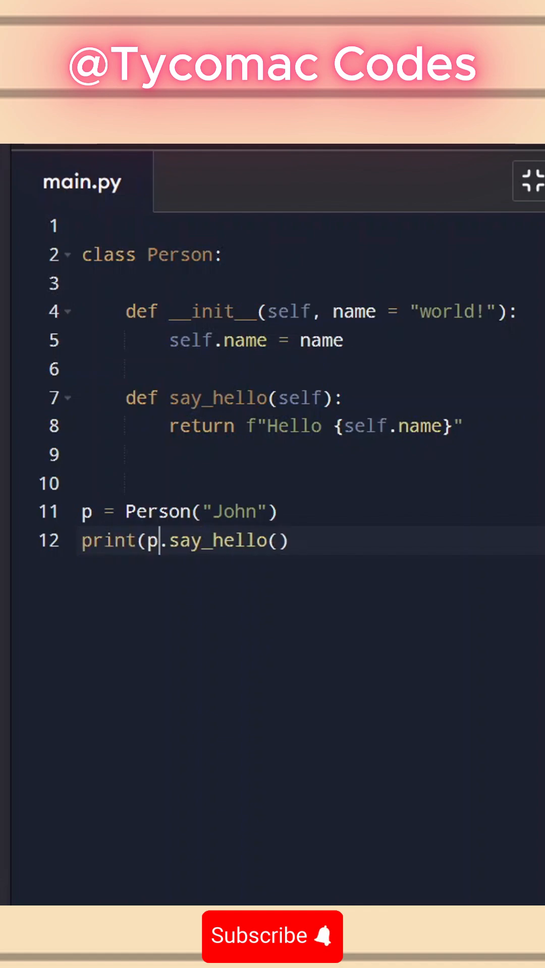
{"action": "type", "text": ")"}
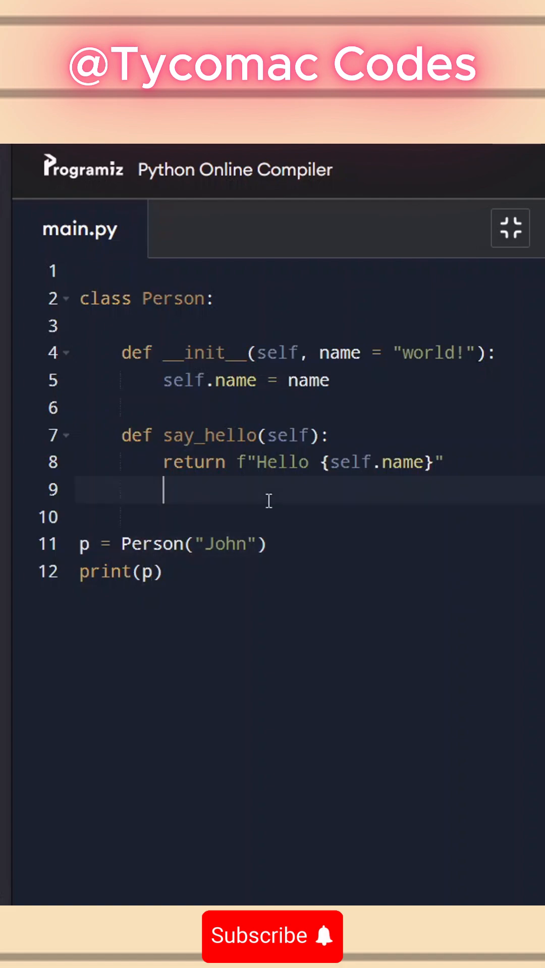
- Write def __str__(self): returning "This Class is about People"
{"action": "type", "text": "def"}
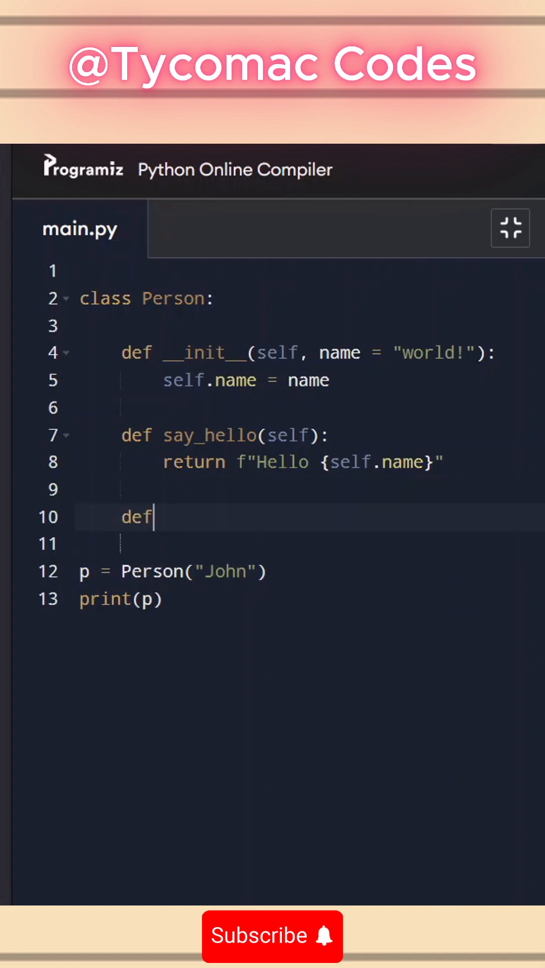
{"action": "type", "text": "__str"}
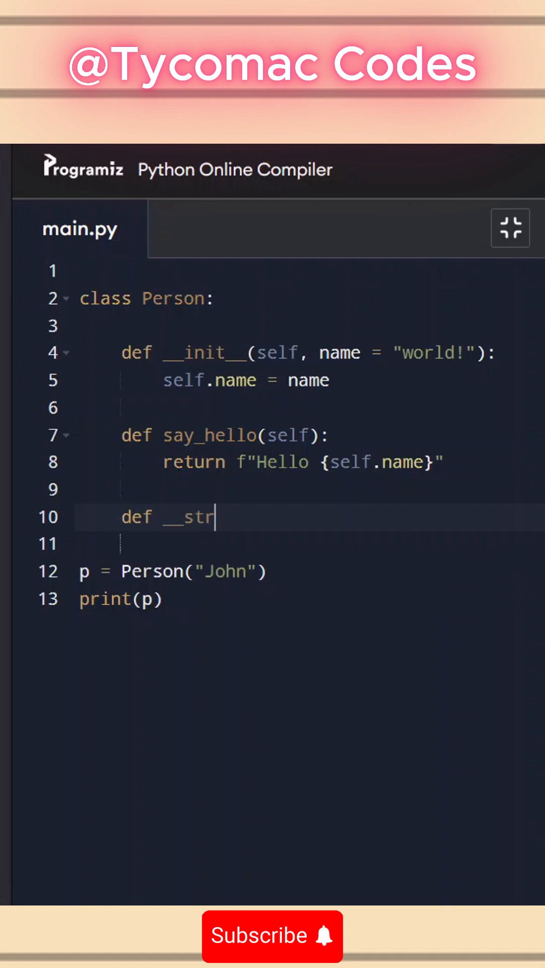
{"action": "type", "text": "__(self):"}
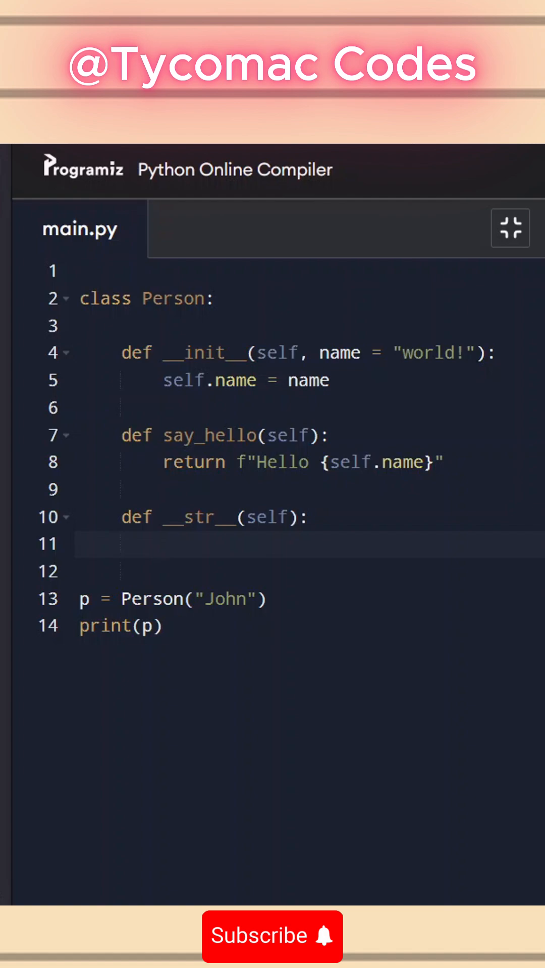
{"action": "type", "text": "return"}
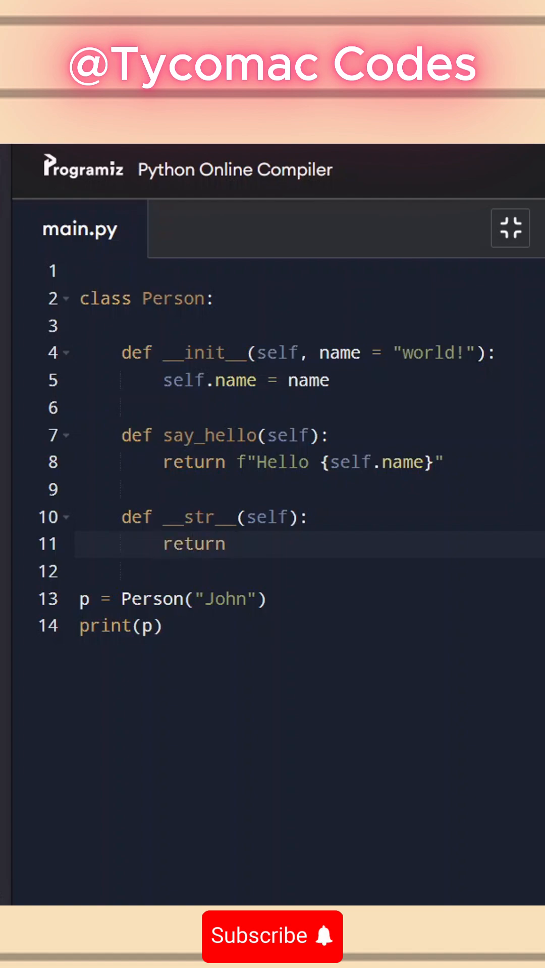
{"action": "type", "text": "\"\""}
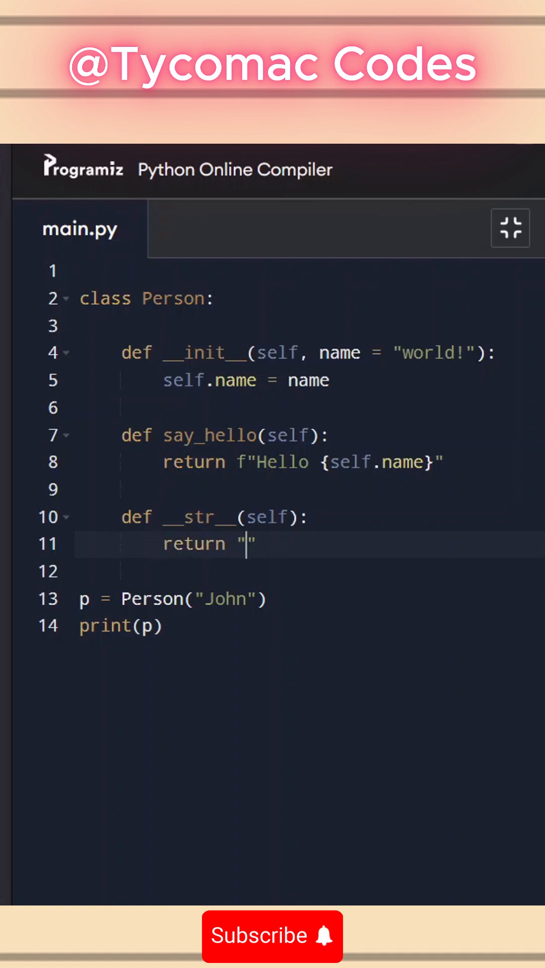
{"action": "type", "text": "This C"}
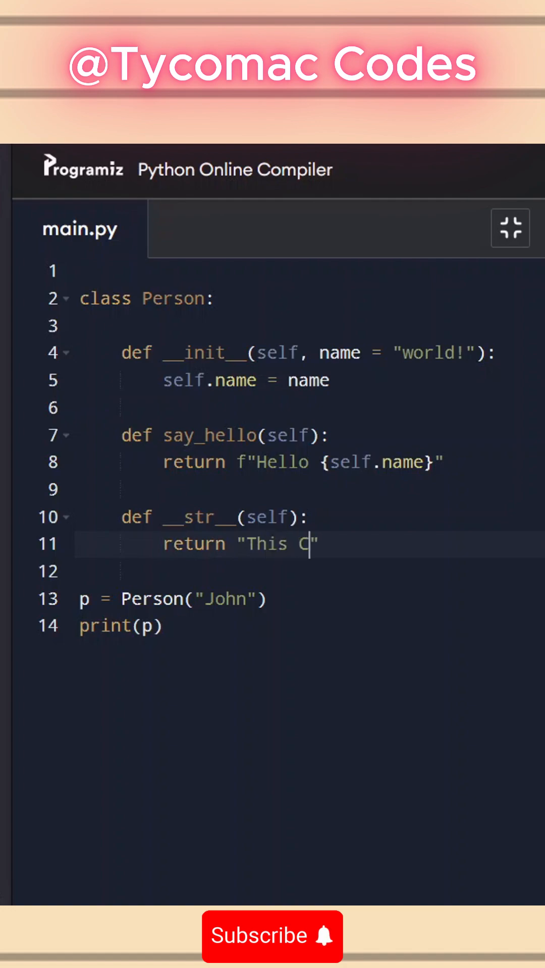
{"action": "type", "text": "lass"}
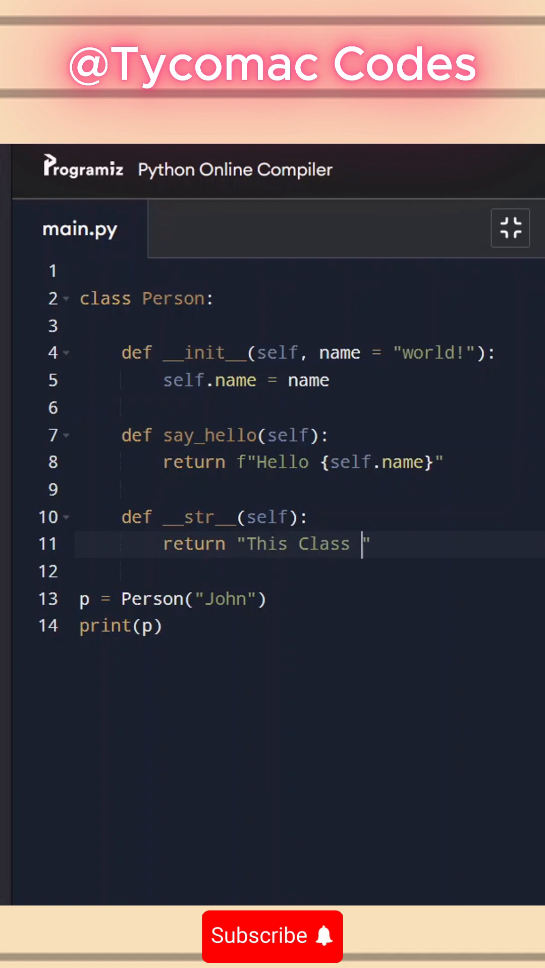
{"action": "type", "text": "is about"}
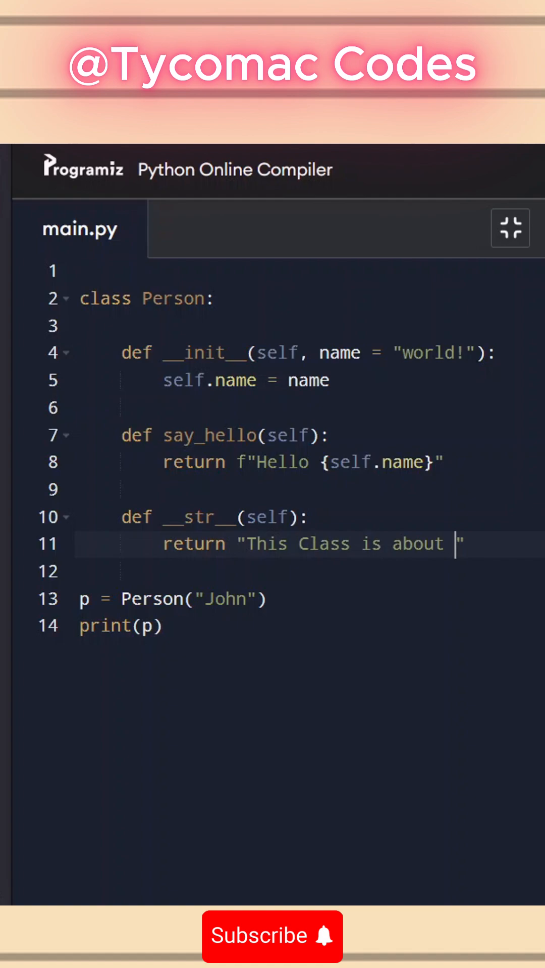
{"action": "type", "text": "People"}
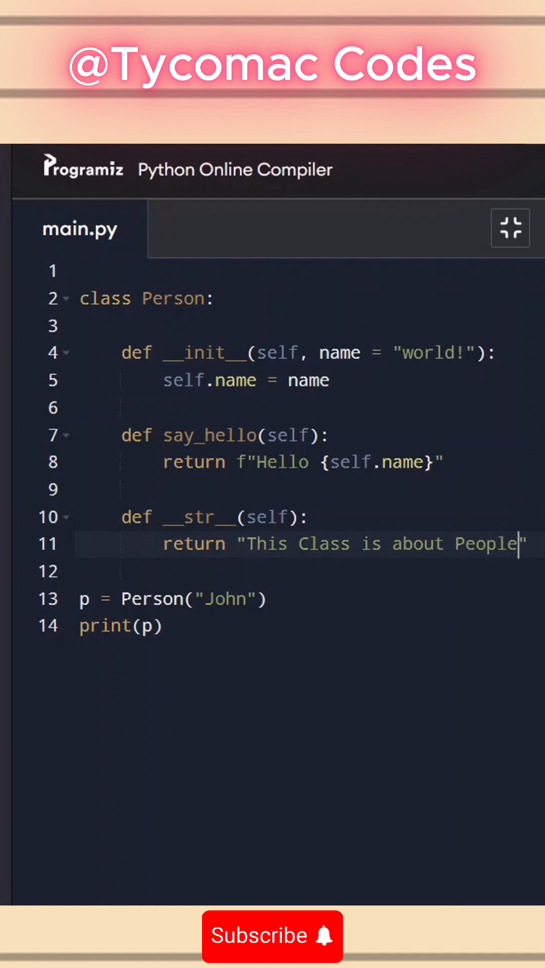